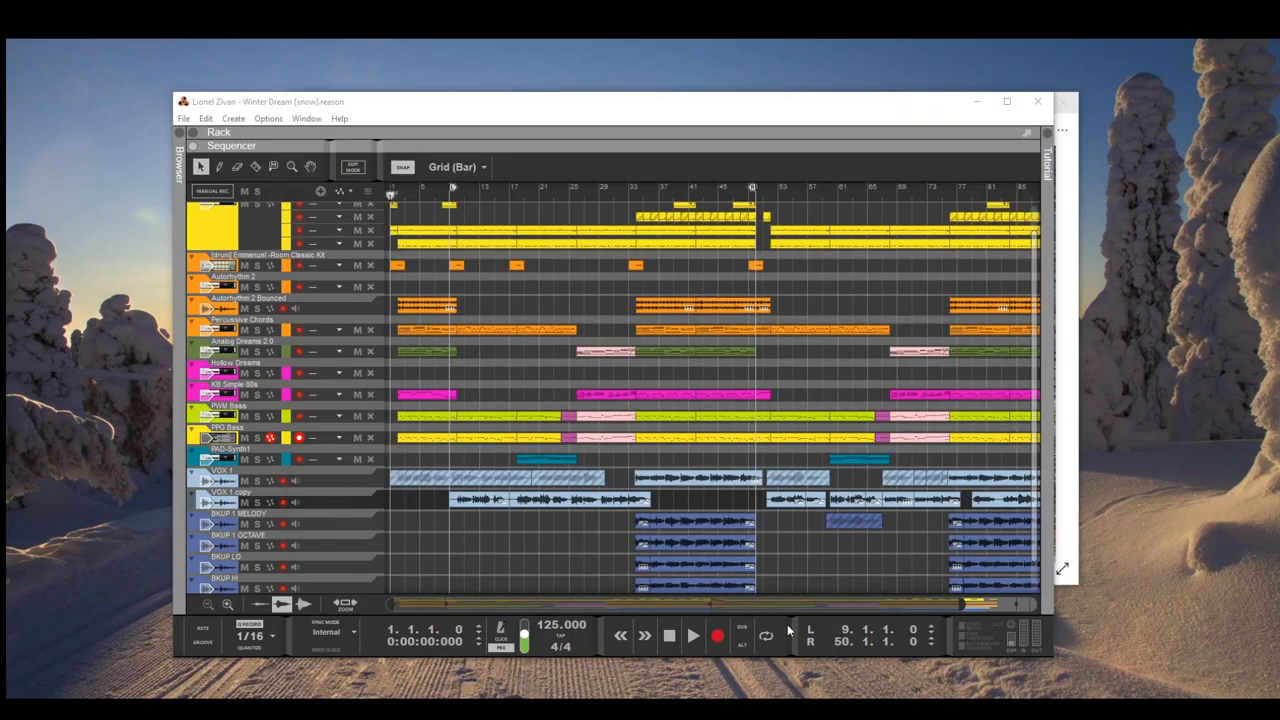
Step: Play the Winter Dream arrangement from bar 1 using the transport Play control
left_click(692, 636)
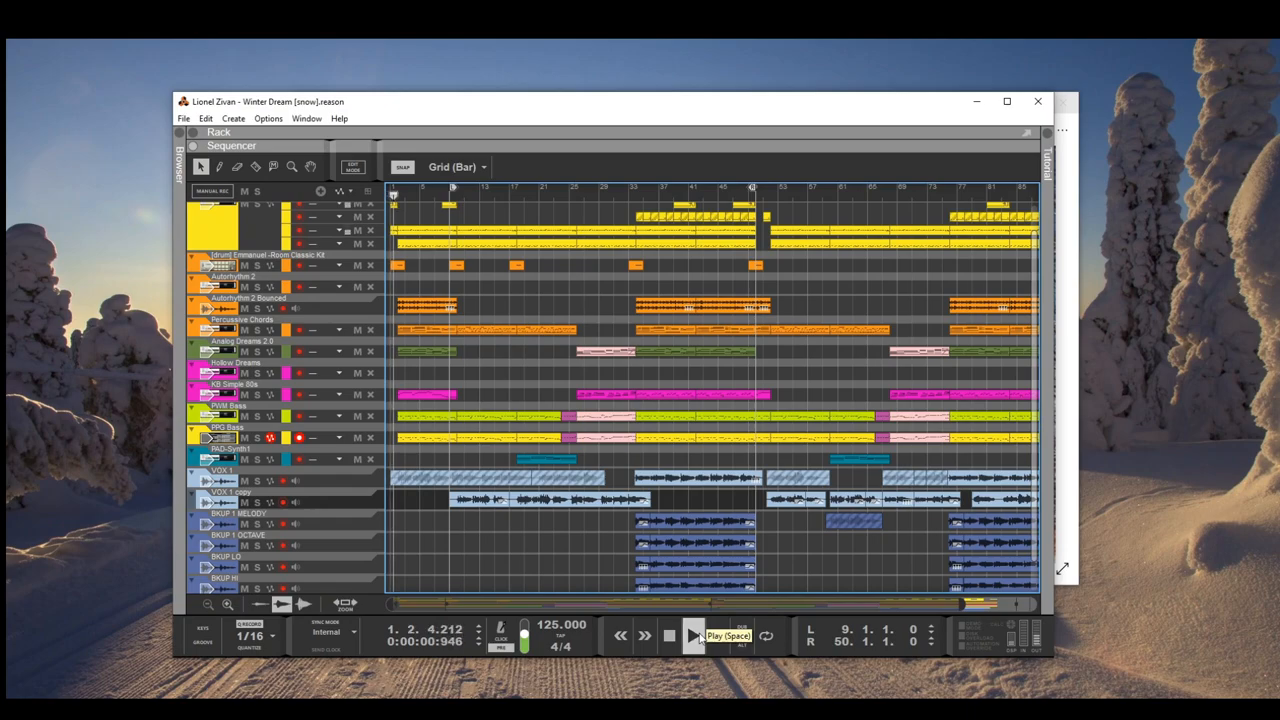
left_click(692, 636)
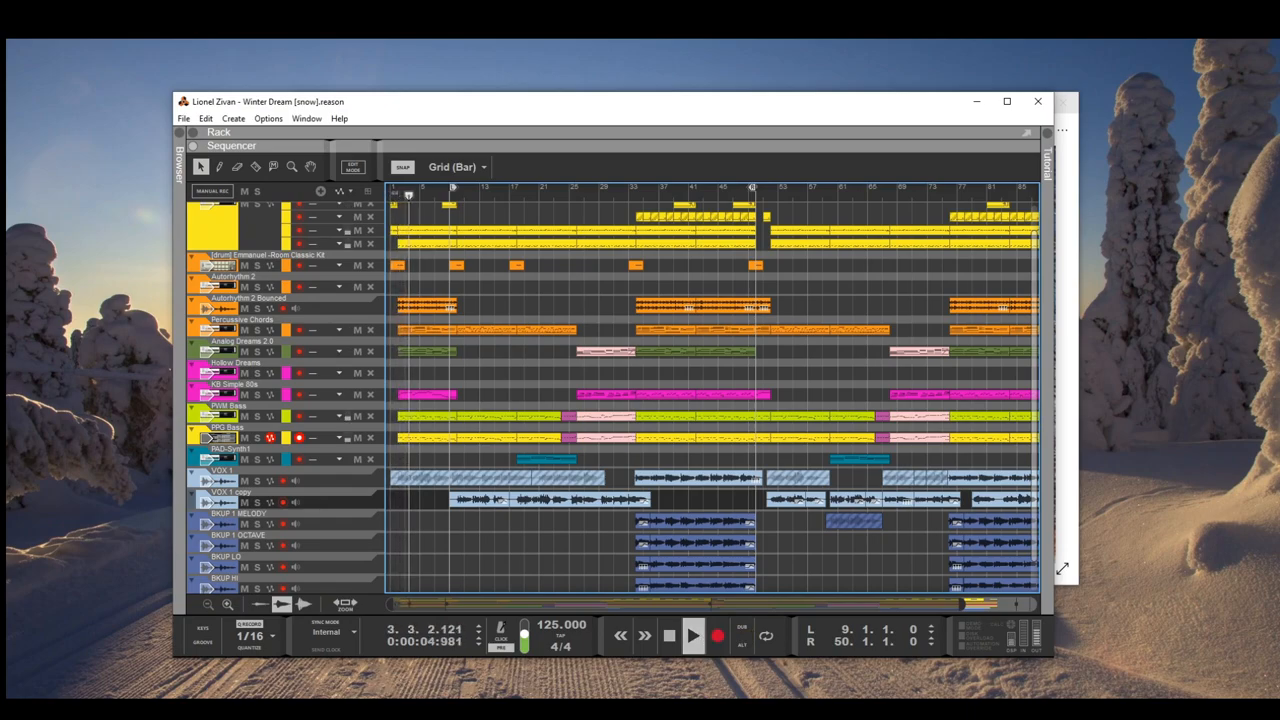
left_click(692, 636)
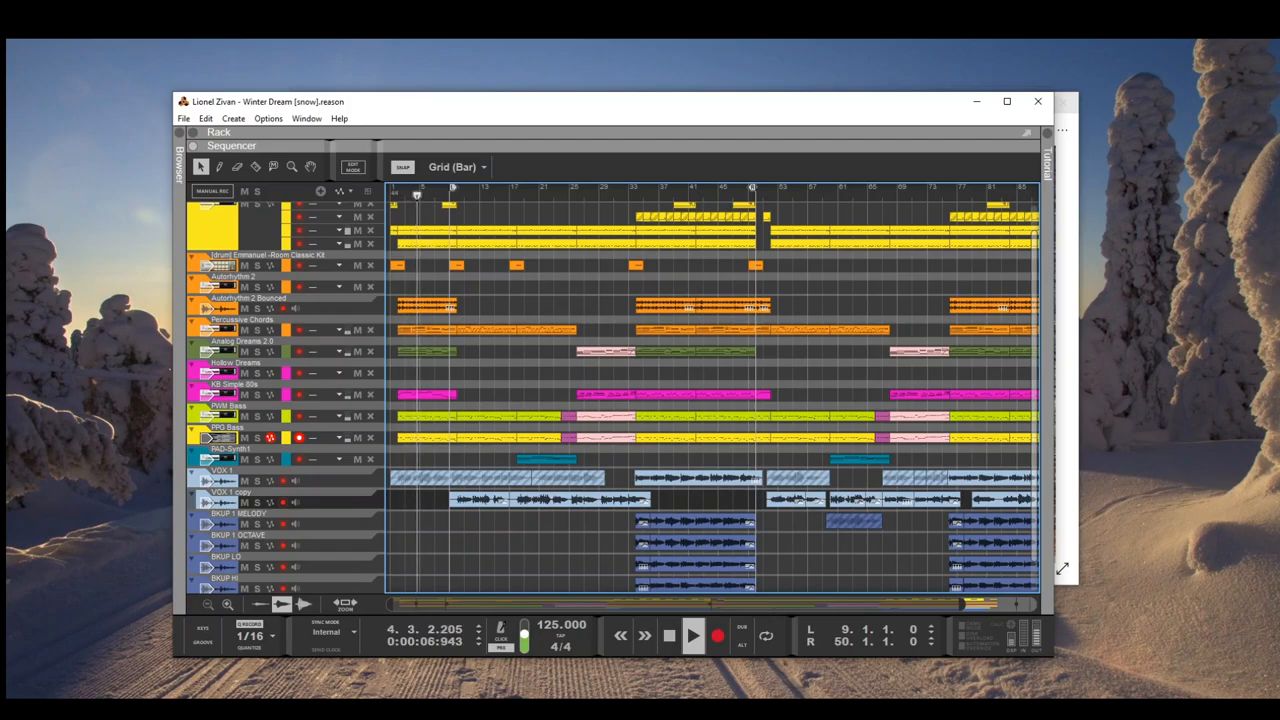